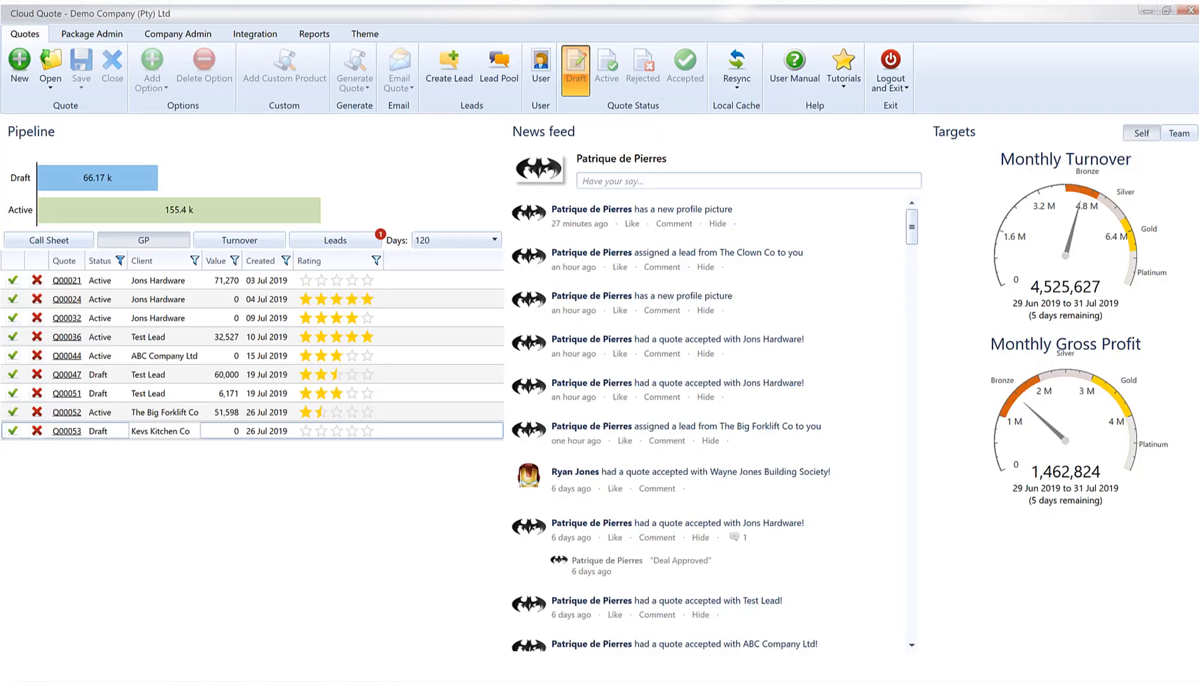
{"action": "left_click", "coordinate": [447, 65]}
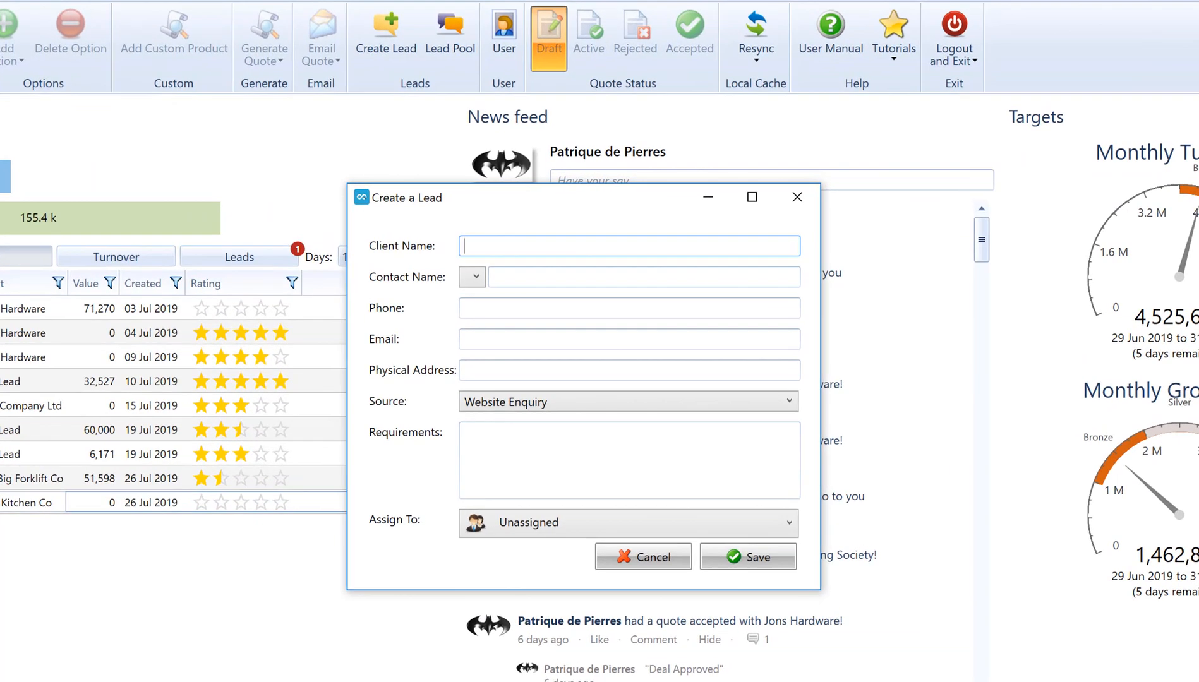
{"action": "type", "text": "Joh"}
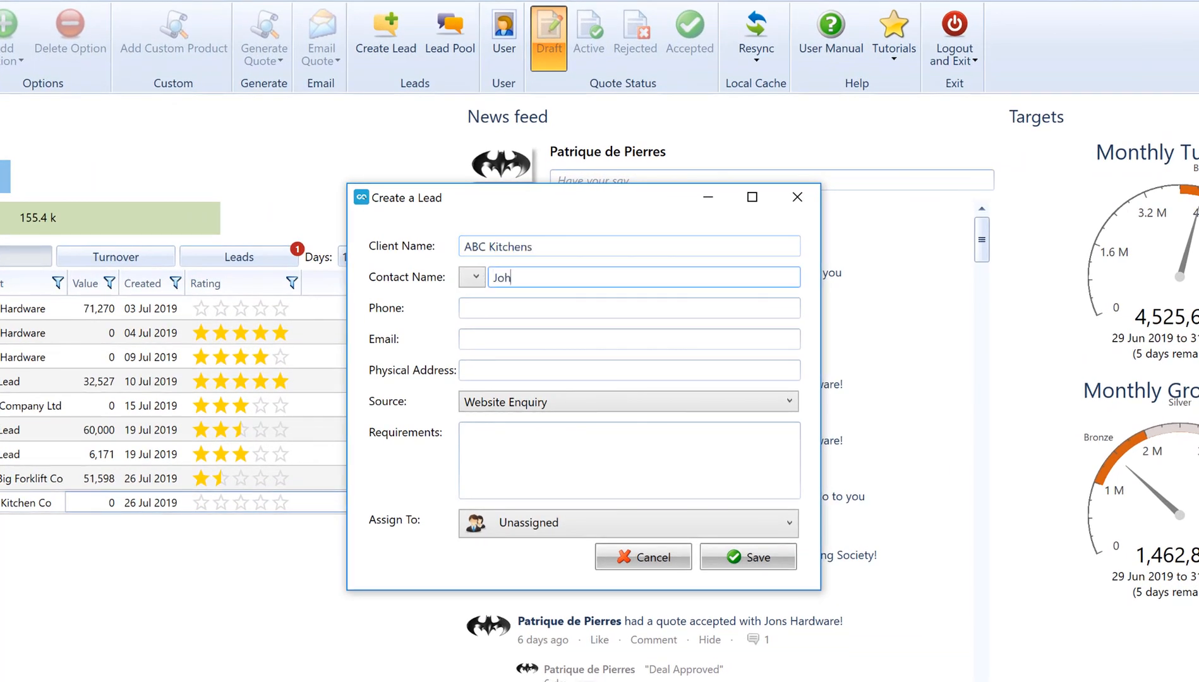
{"action": "type", "text": "(012) 3"}
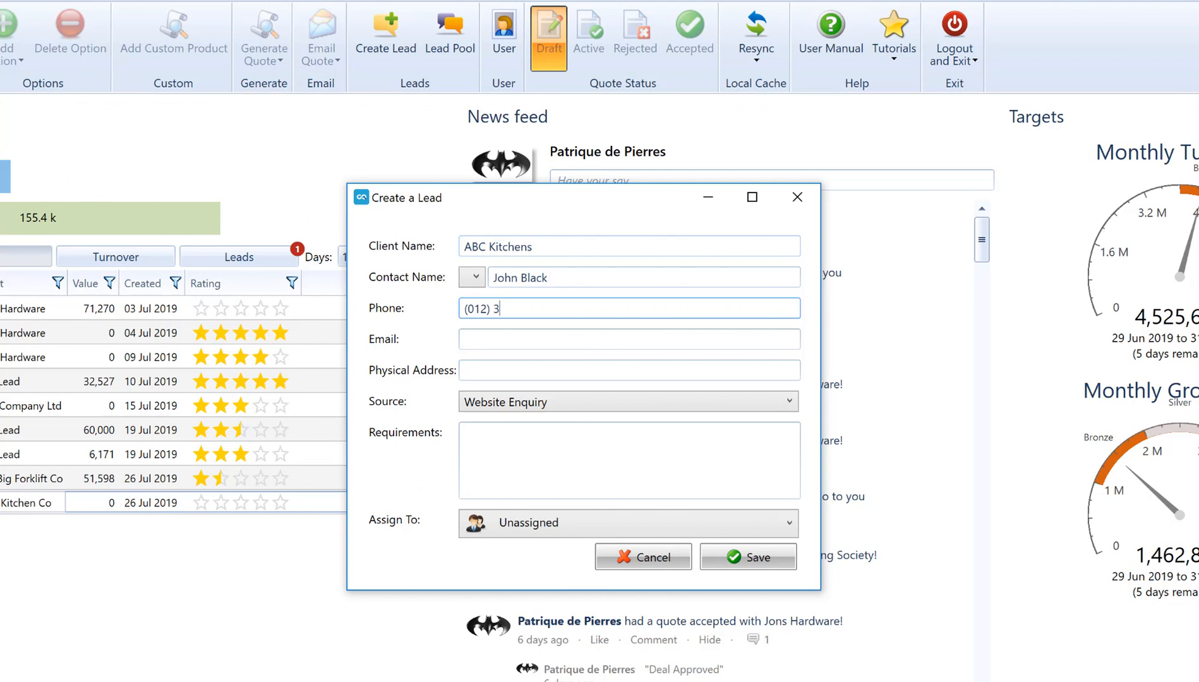
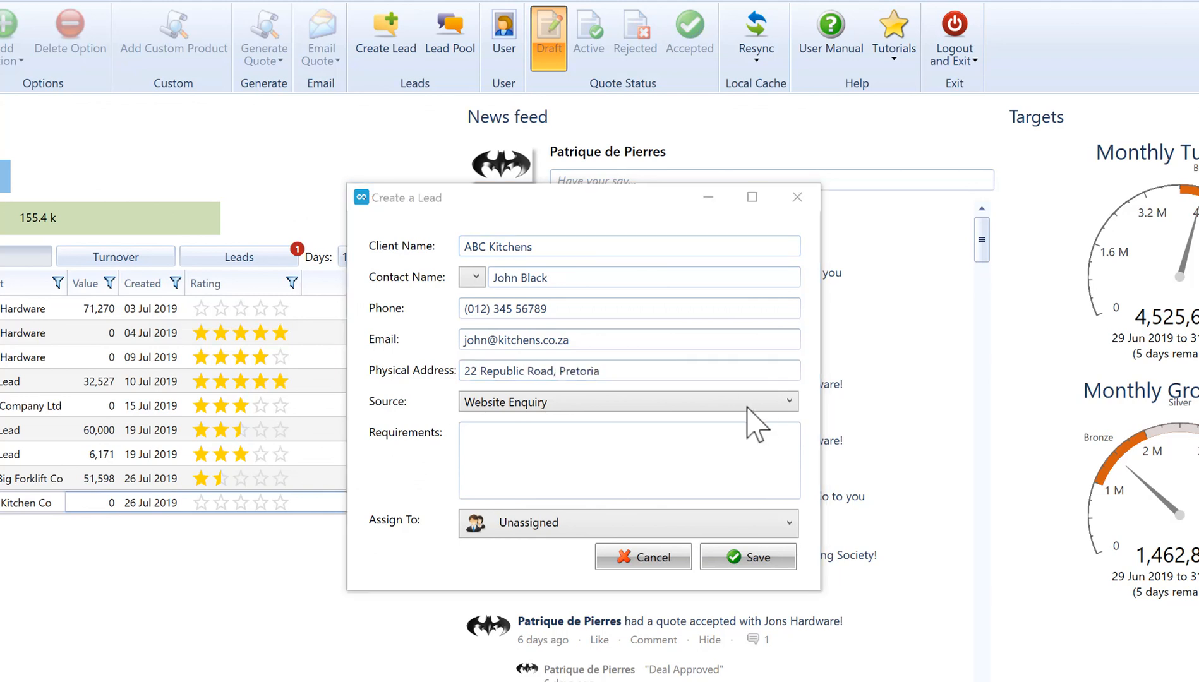
Set the lead source to Website Enquiry and the requirement to 'Looking for a cctv solution'
{"action": "left_click", "coordinate": [780, 402]}
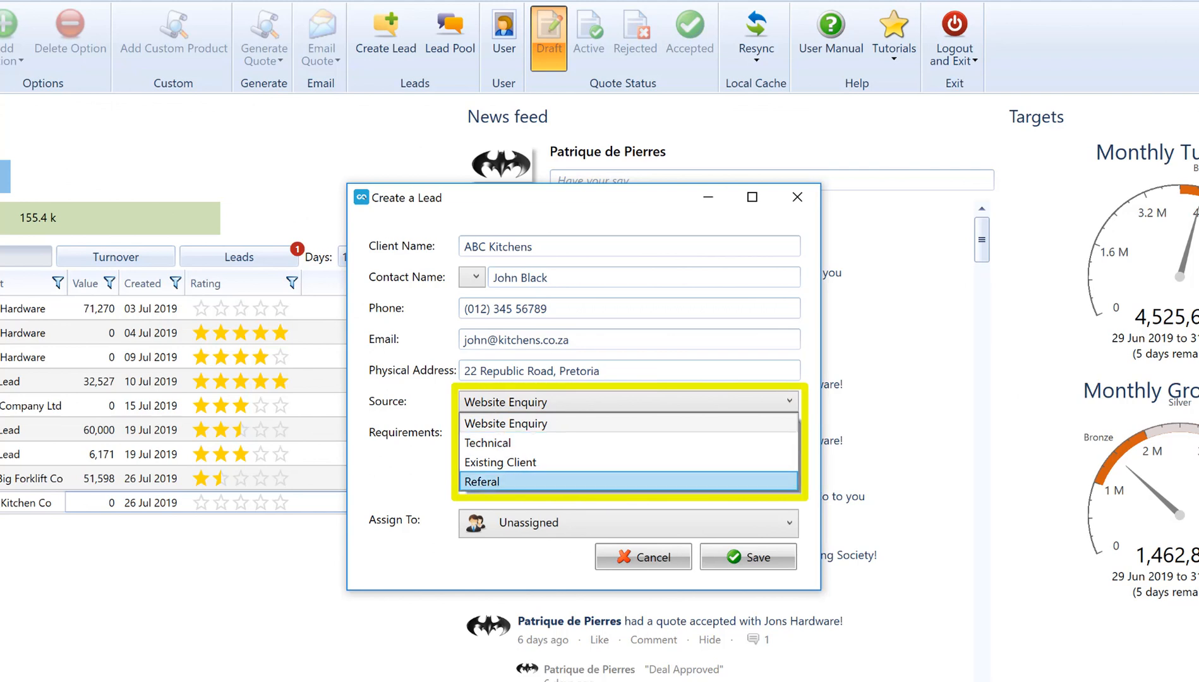
{"action": "left_click", "coordinate": [506, 402]}
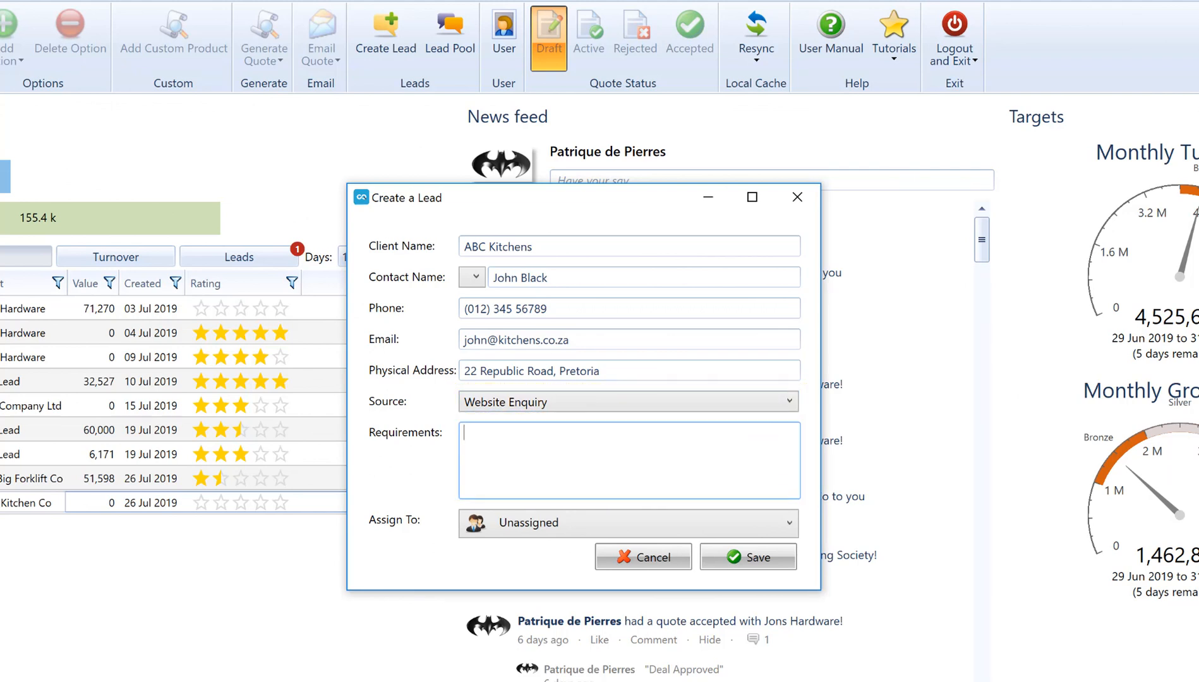
{"action": "type", "text": "Looking for a cctv solution"}
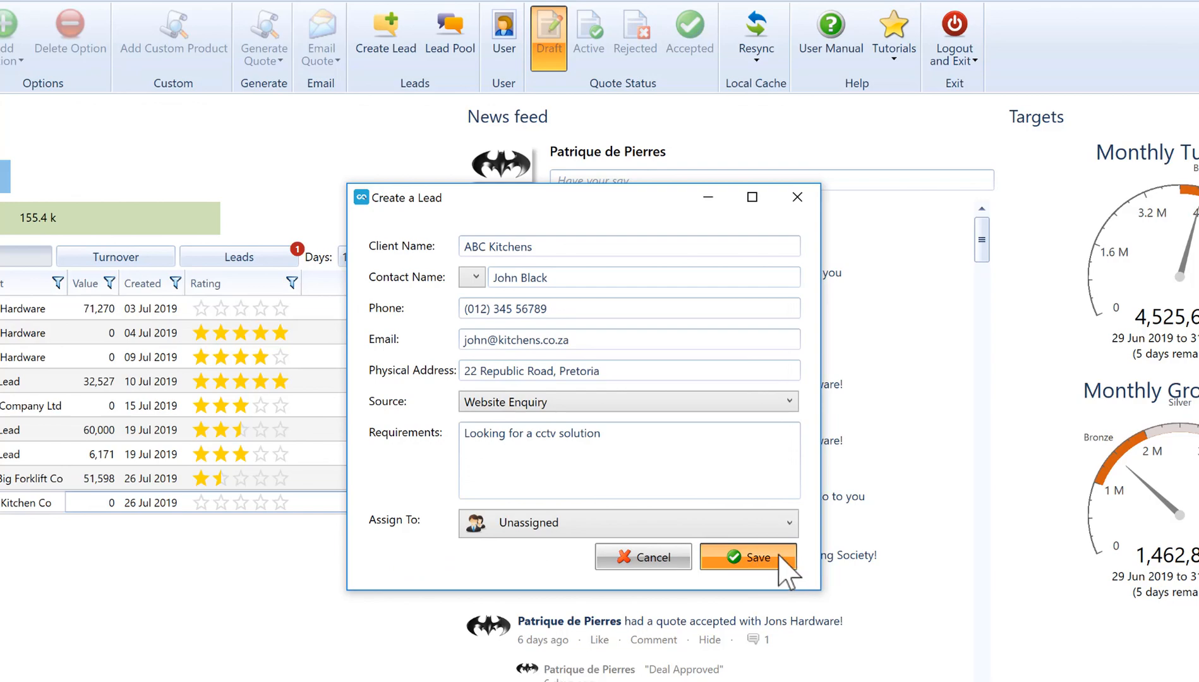
Save the ABC Kitchens lead and assign it from the lead pool to your own account
{"action": "left_click", "coordinate": [747, 556]}
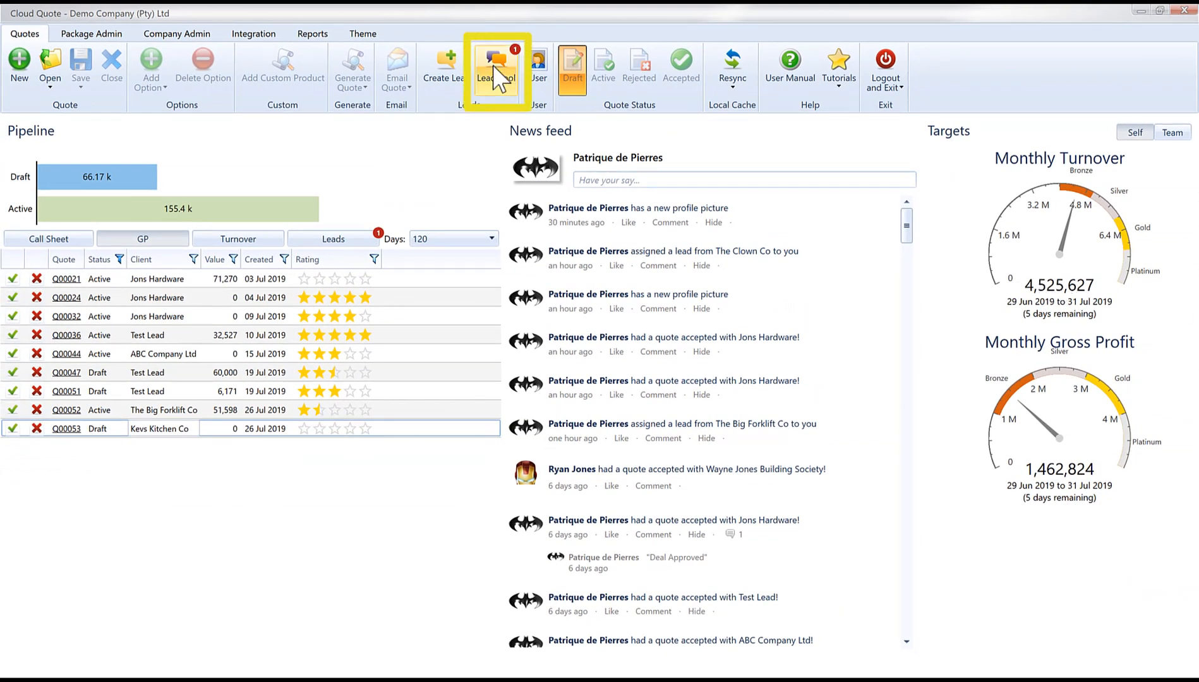
{"action": "left_click", "coordinate": [495, 65]}
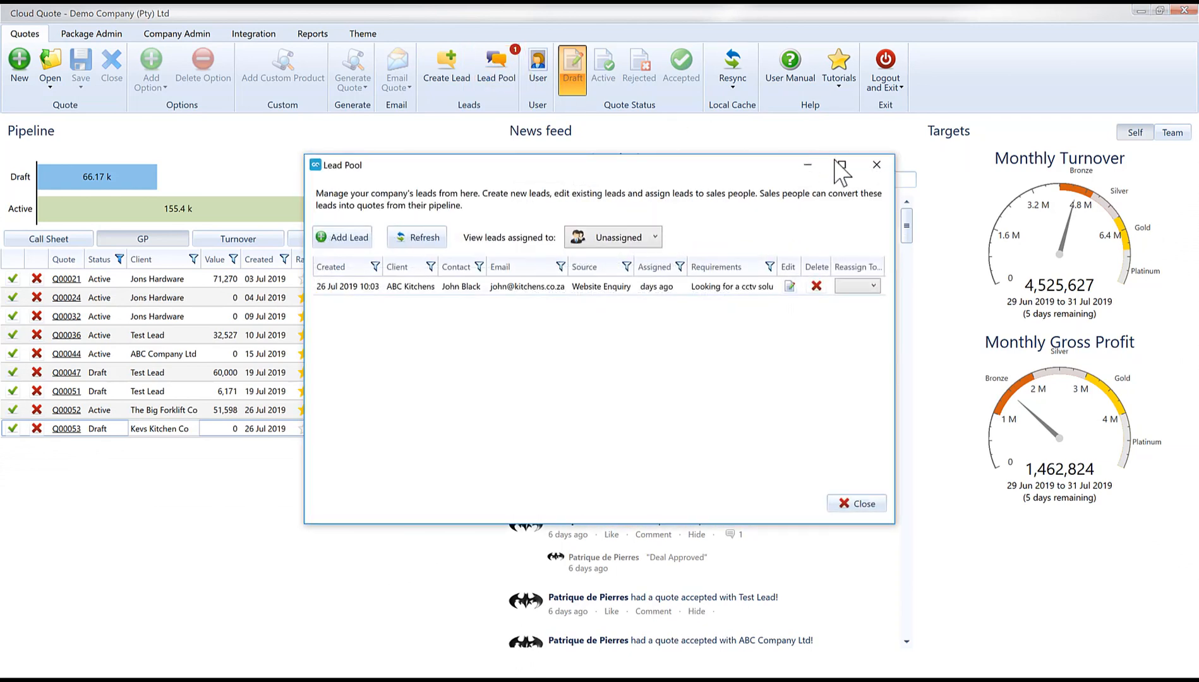
{"action": "left_click", "coordinate": [838, 164]}
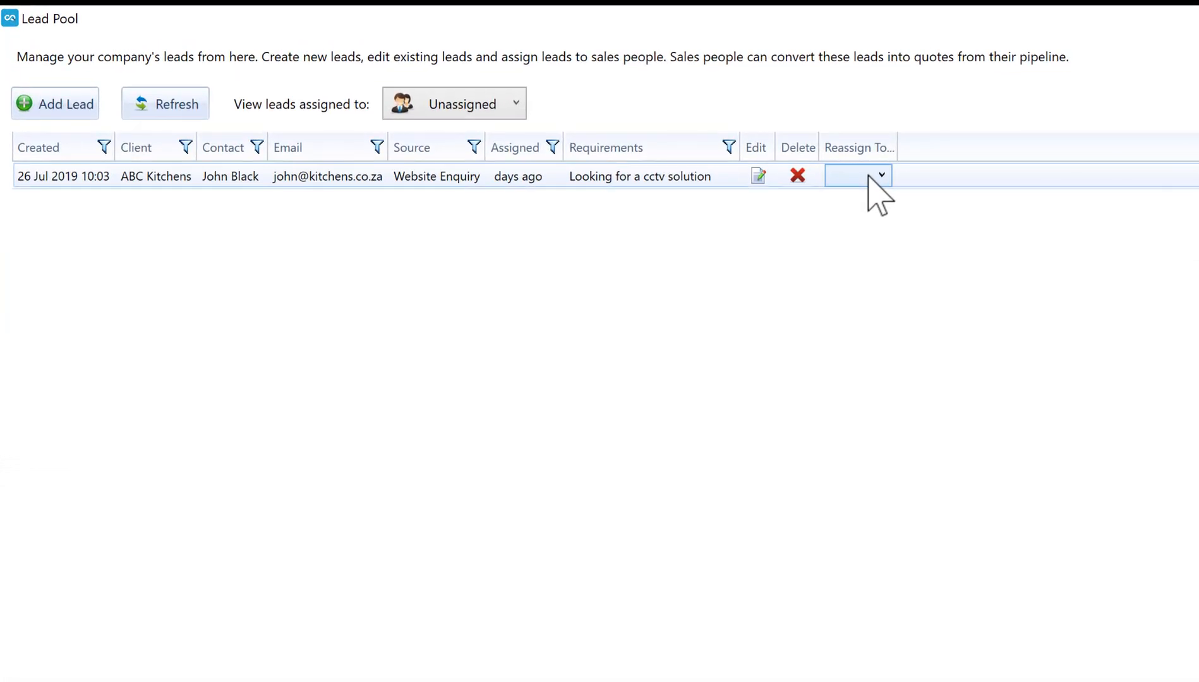
{"action": "left_click", "coordinate": [881, 175]}
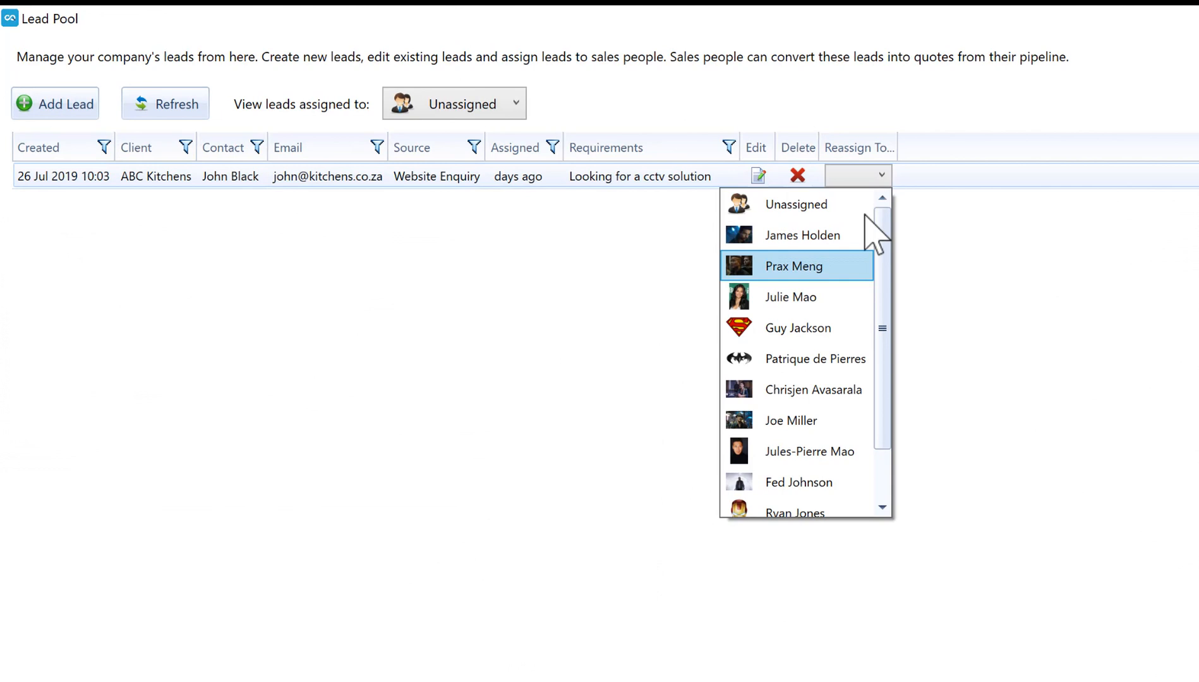
{"action": "left_click", "coordinate": [815, 359]}
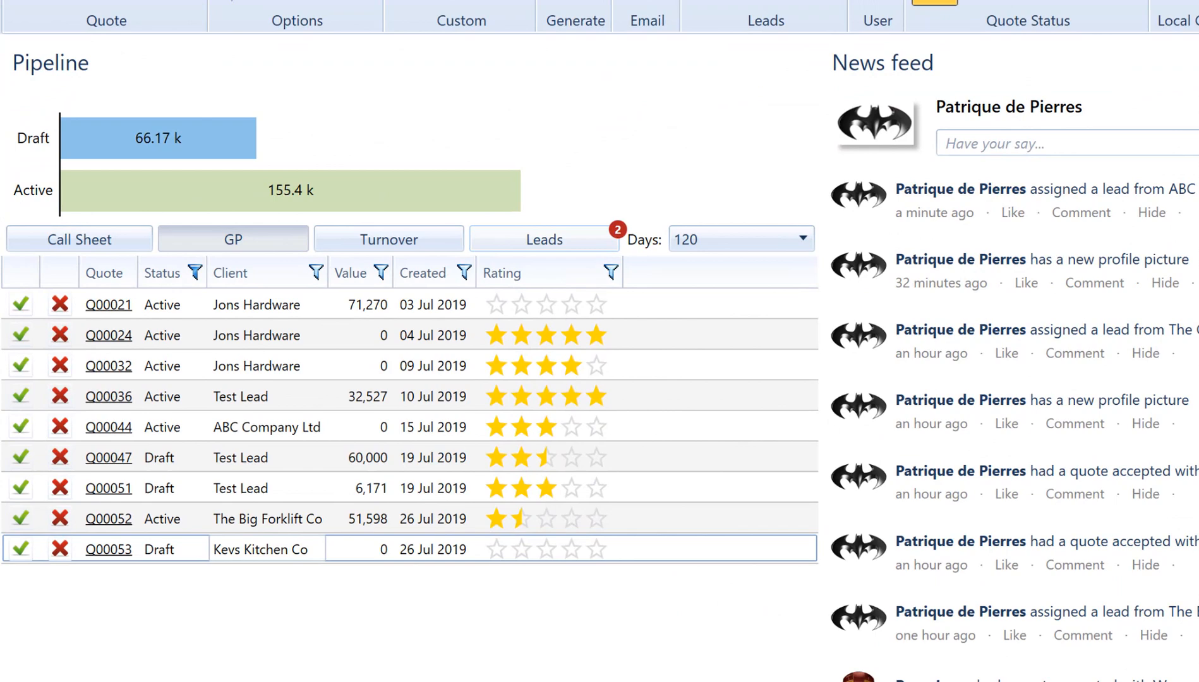
Convert The Clown Co lead to quote Q00054 and add the hosted mobile app package with Yealink T41S phones to Option 1
{"action": "left_click", "coordinate": [544, 239]}
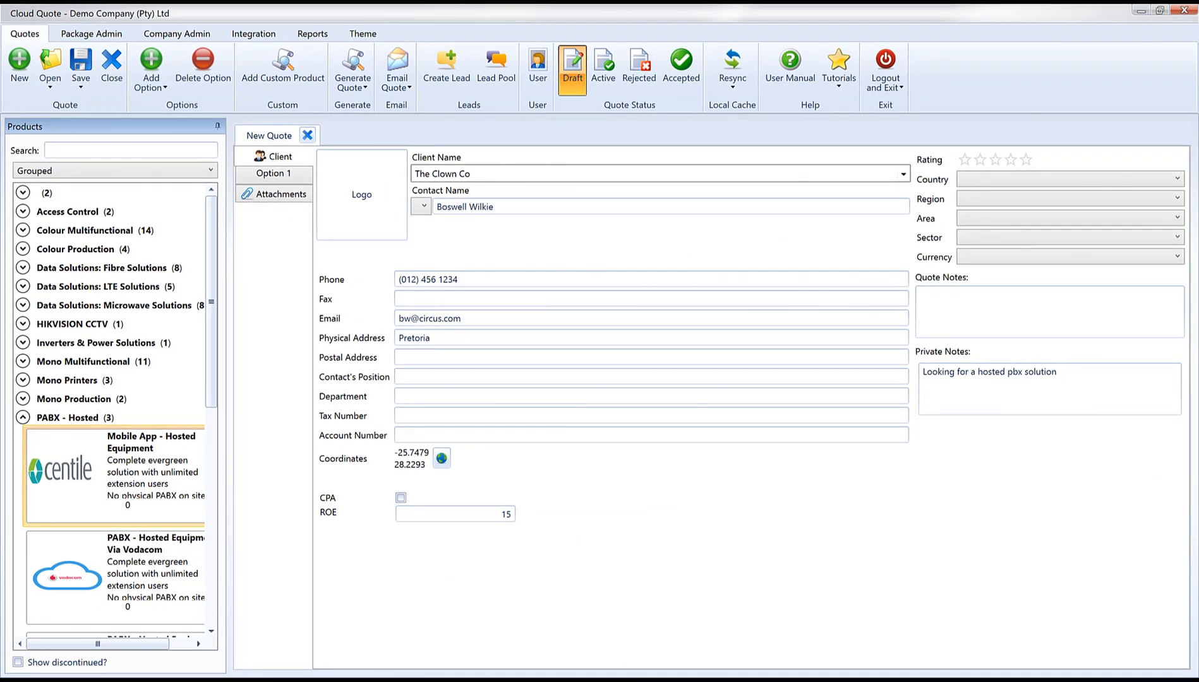
{"action": "triple_click", "coordinate": [988, 371]}
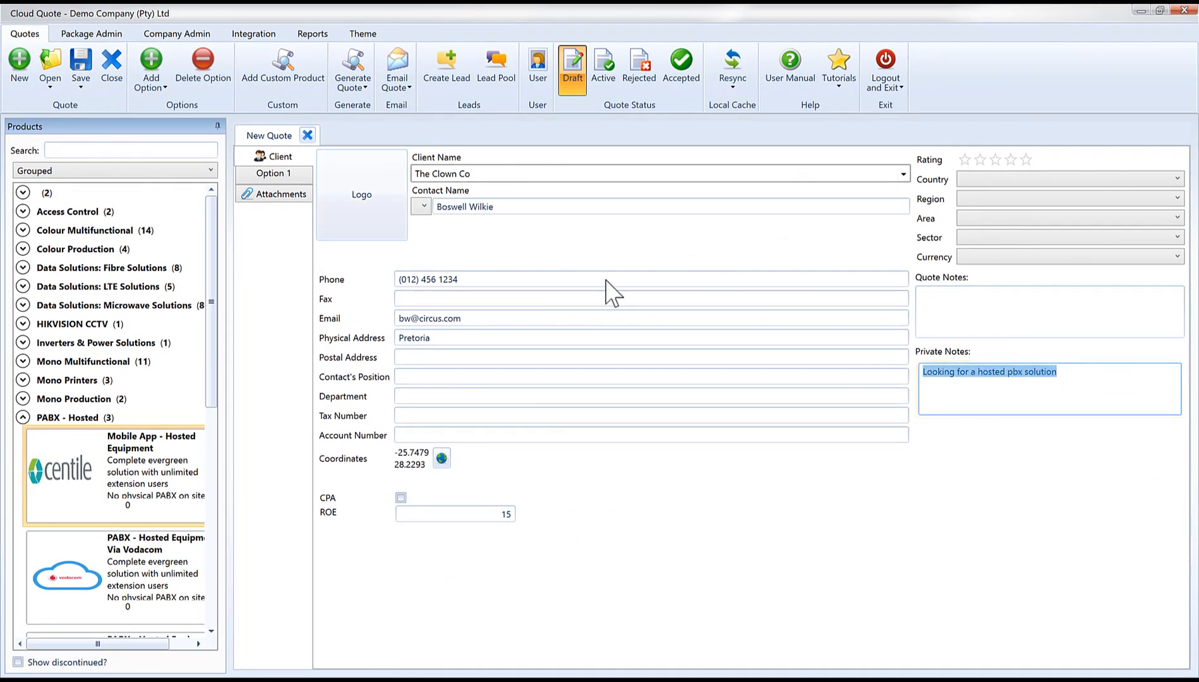
{"action": "left_click", "coordinate": [272, 175]}
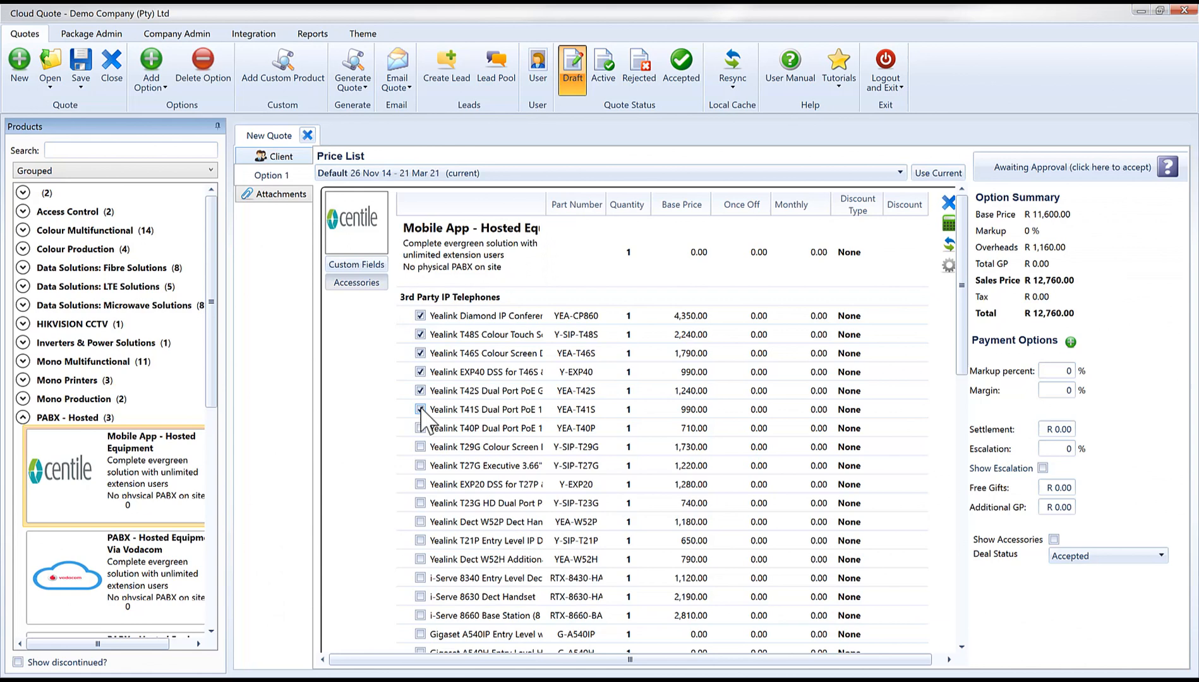
{"action": "left_click", "coordinate": [79, 65]}
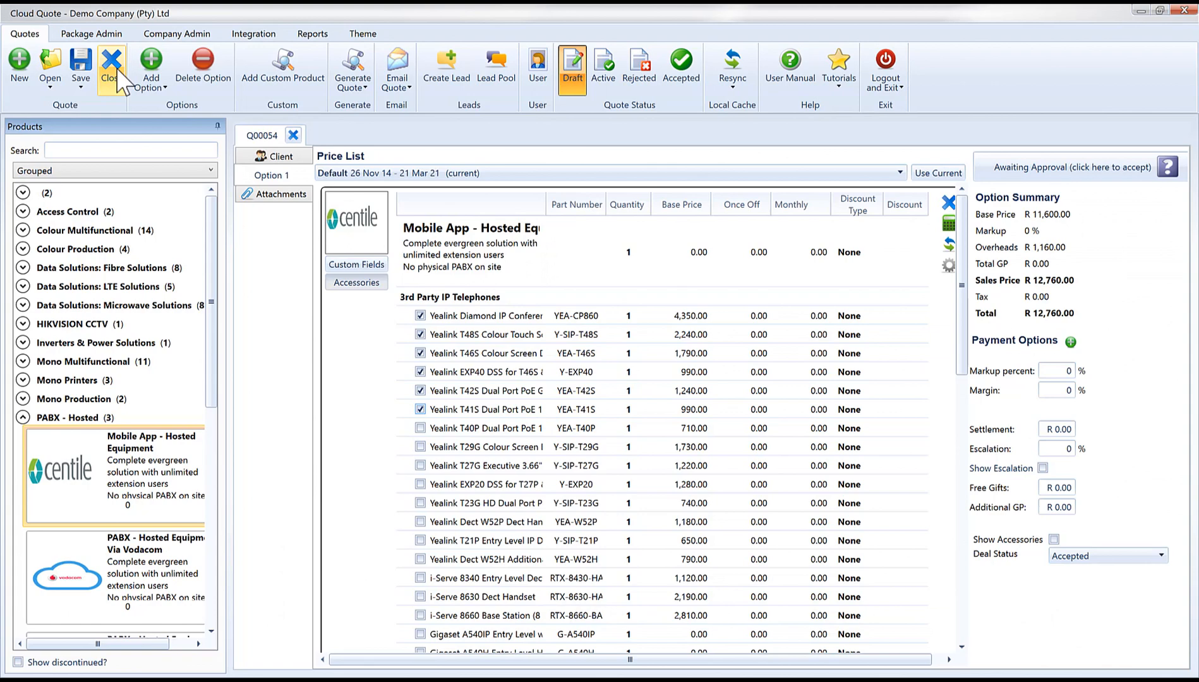
{"action": "left_click", "coordinate": [111, 65]}
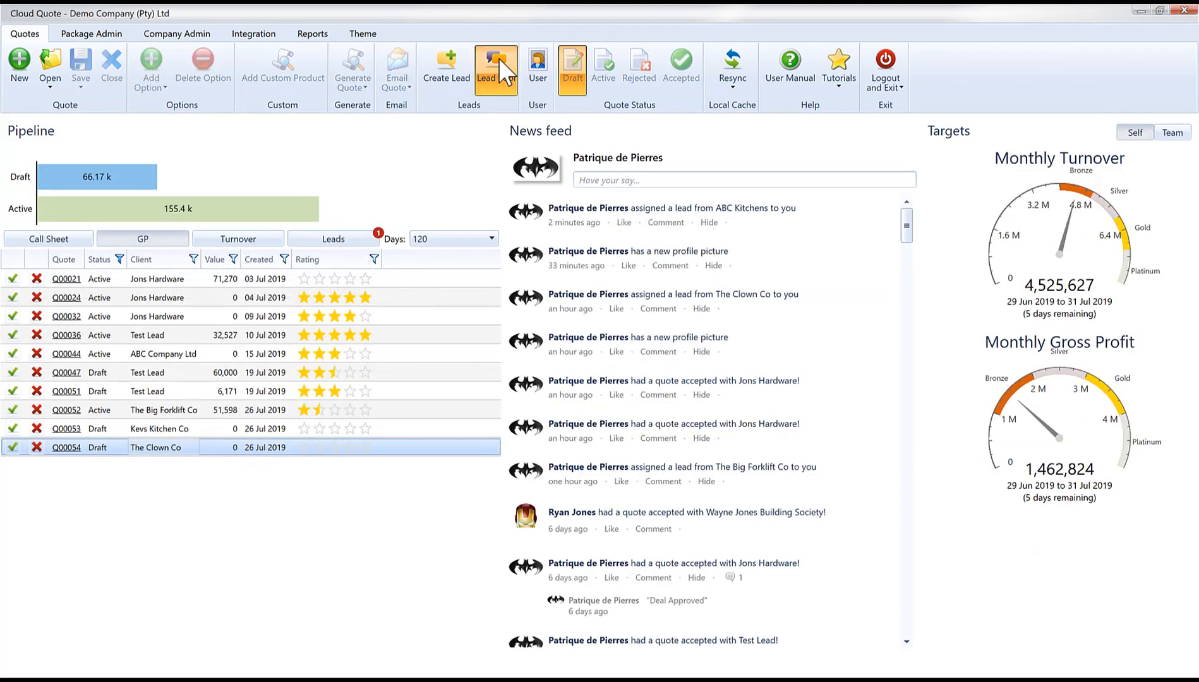
{"action": "left_click", "coordinate": [495, 65]}
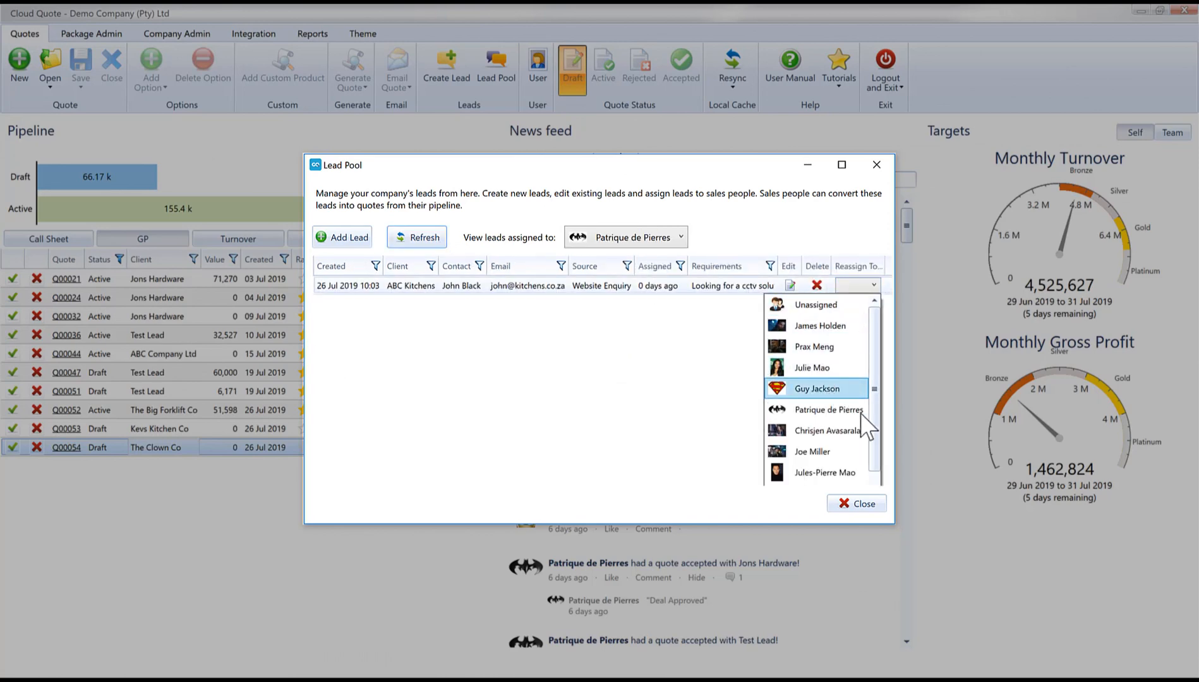
{"action": "left_click", "coordinate": [816, 389]}
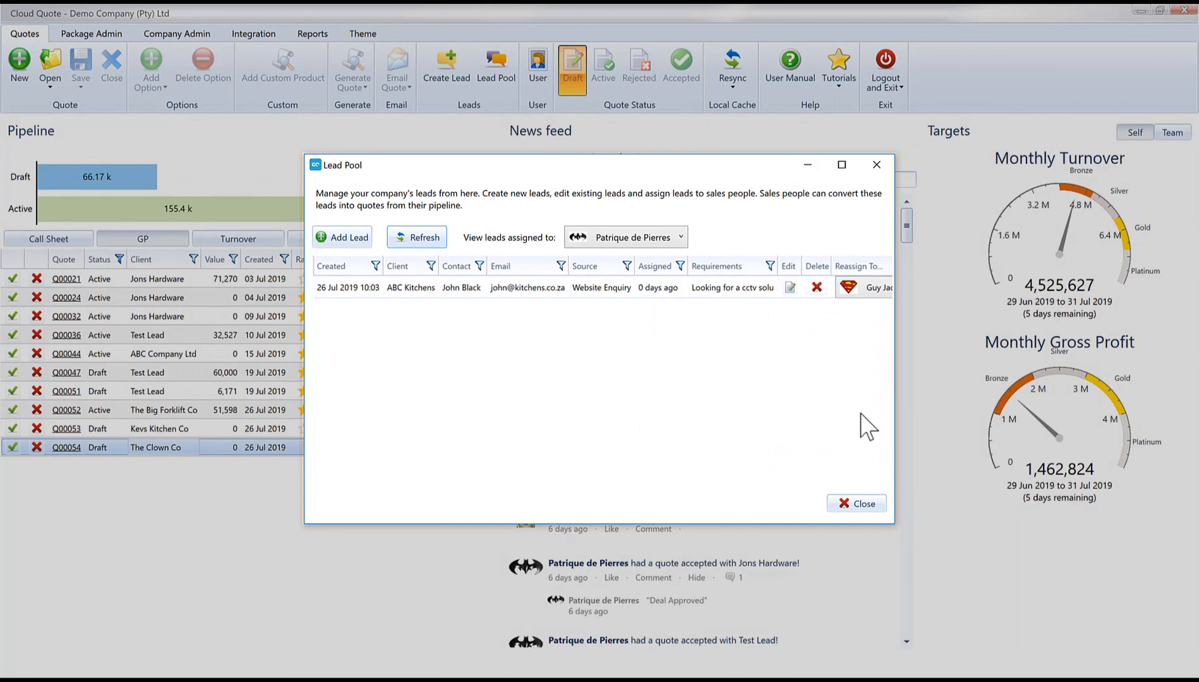